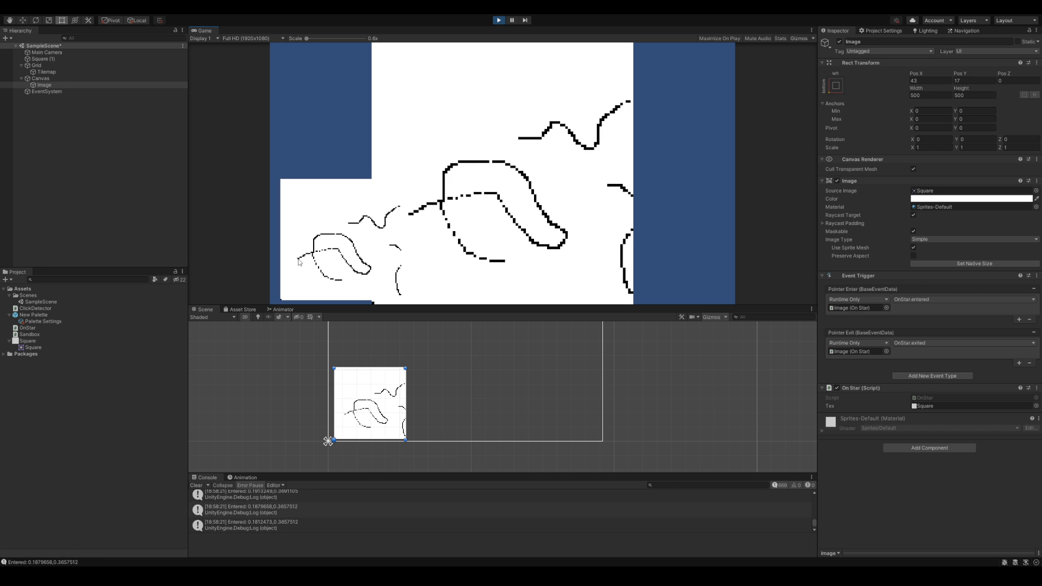
{"action": "mouse_move", "coordinate": [313, 258]}
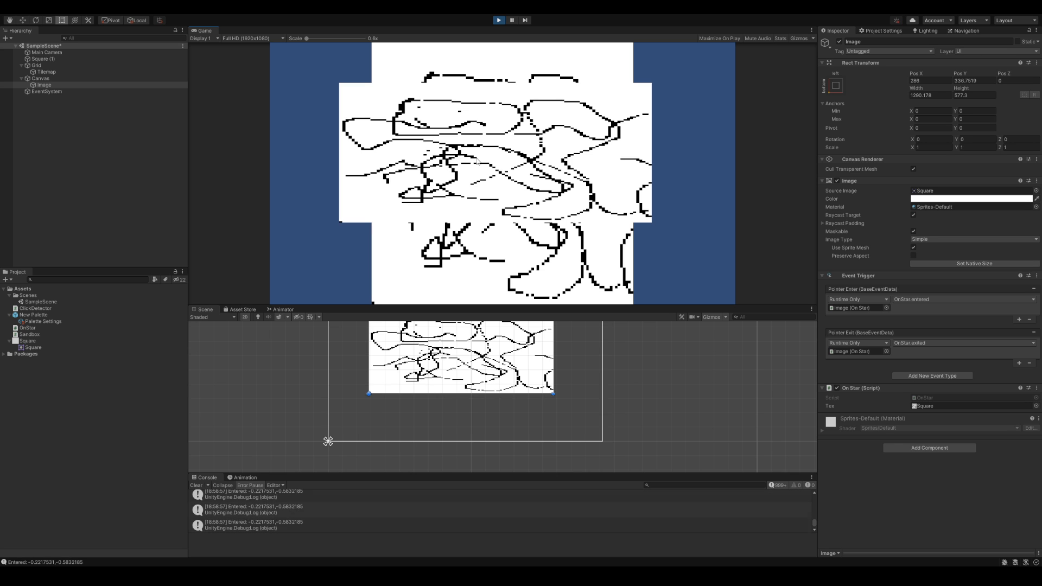
{"action": "mouse_move", "coordinate": [590, 161]}
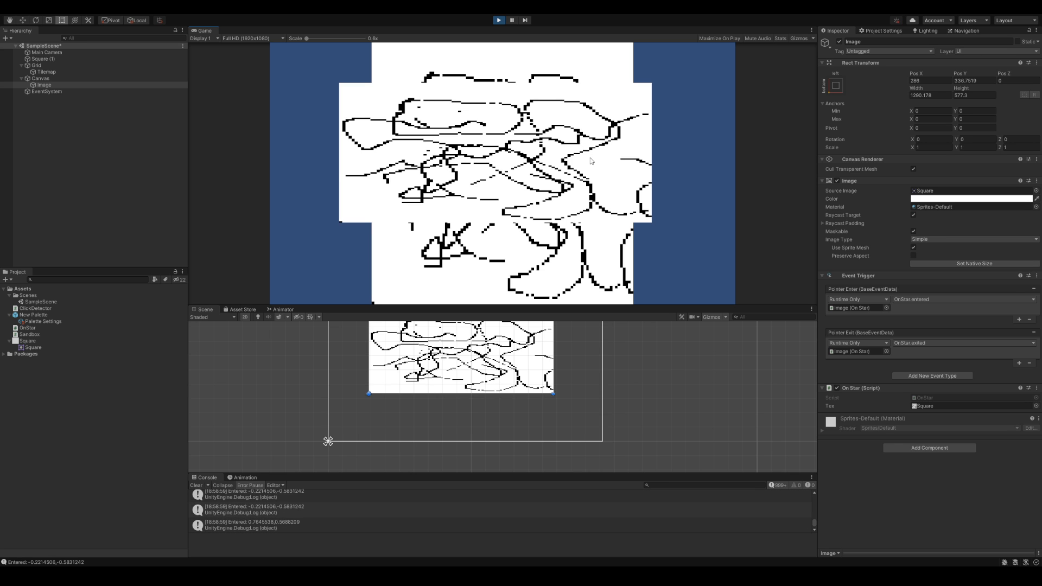
{"action": "mouse_move", "coordinate": [482, 205]}
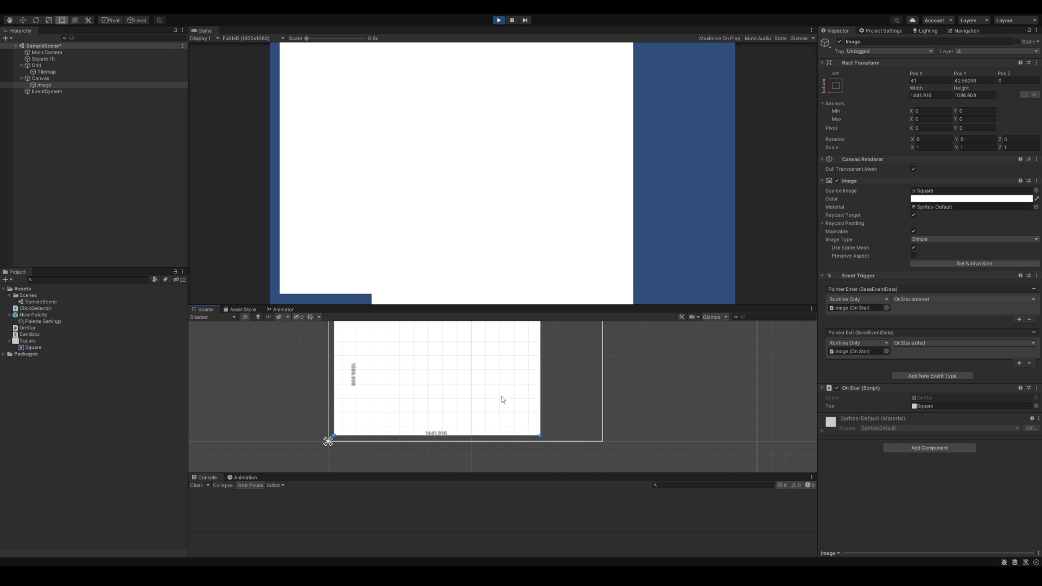
- Set the image's Rect Transform width to 1000
{"action": "double_click", "coordinate": [930, 96]}
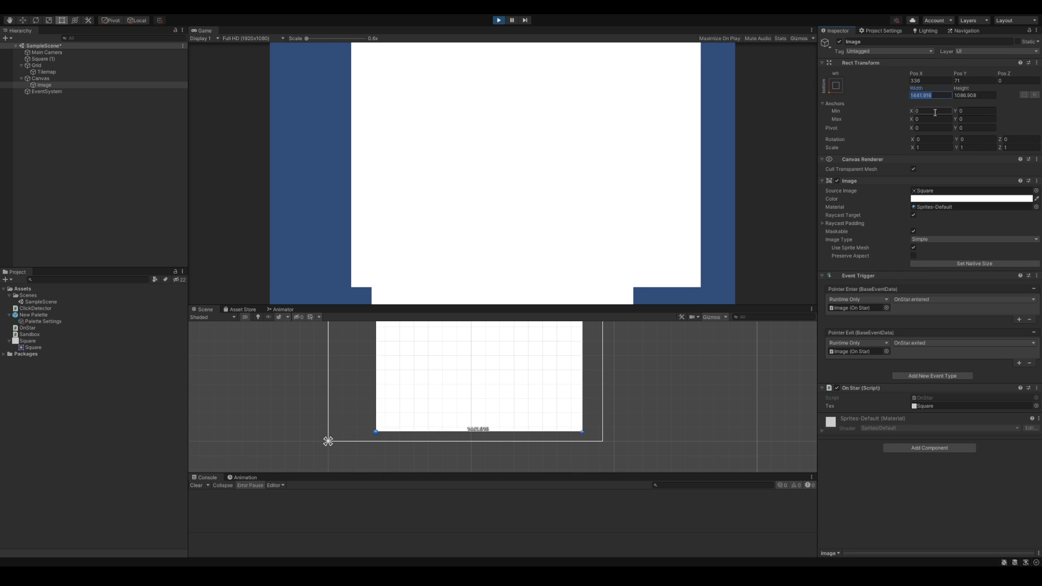
{"action": "type", "text": "1000"}
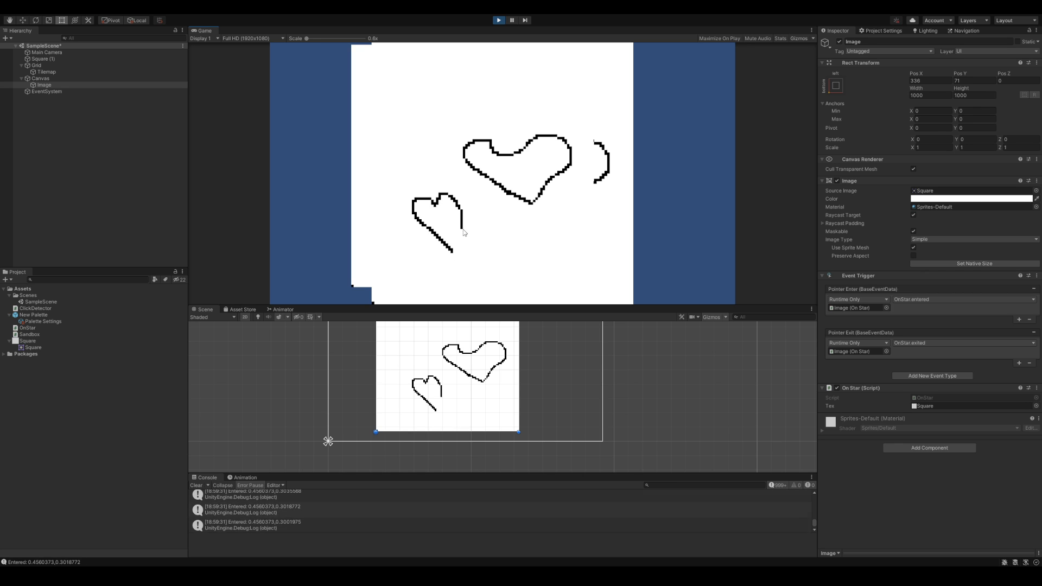
{"action": "mouse_move", "coordinate": [510, 254]}
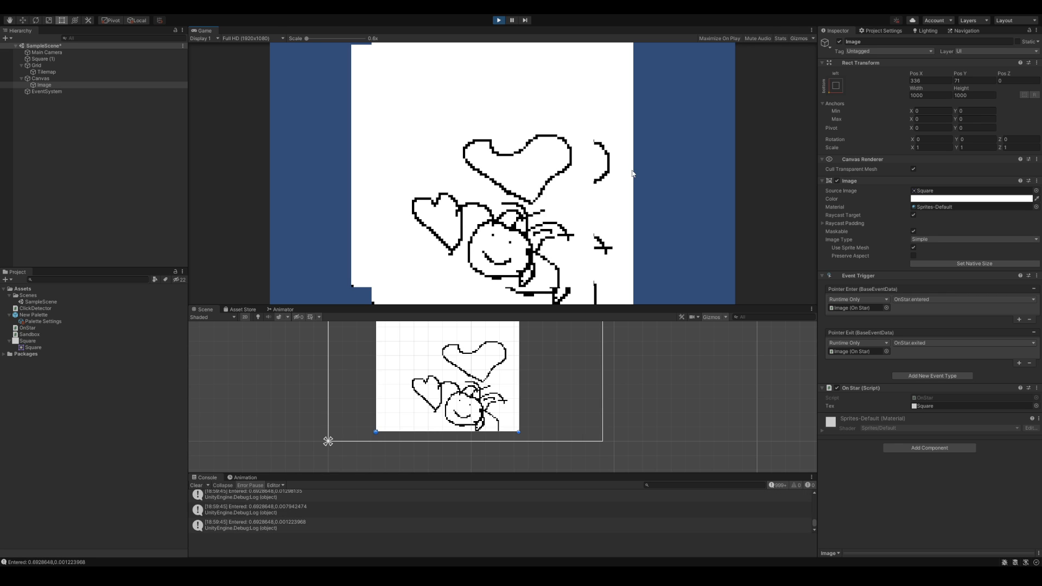
{"action": "mouse_move", "coordinate": [726, 241]}
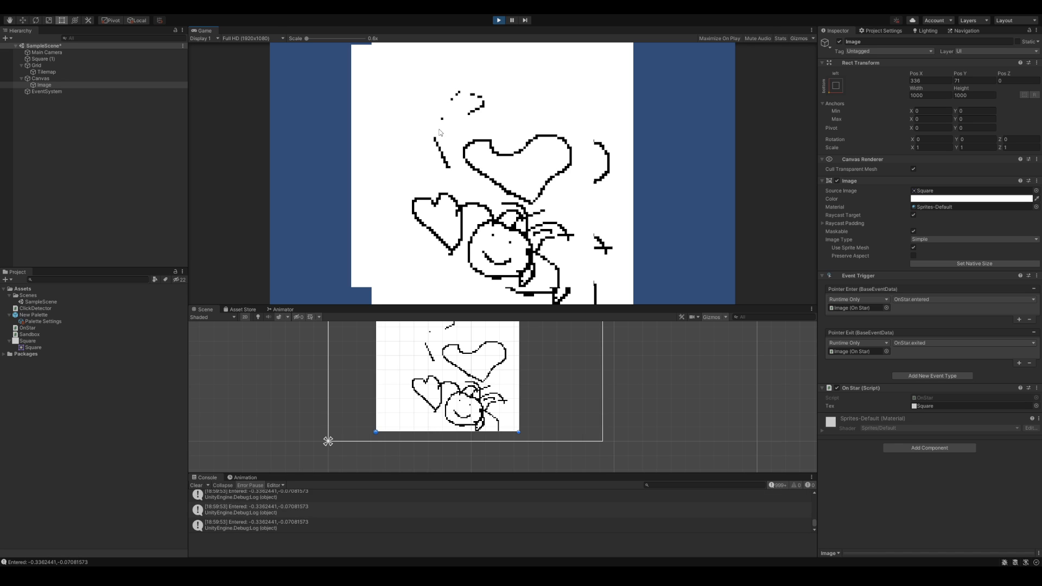
{"action": "mouse_move", "coordinate": [449, 169]}
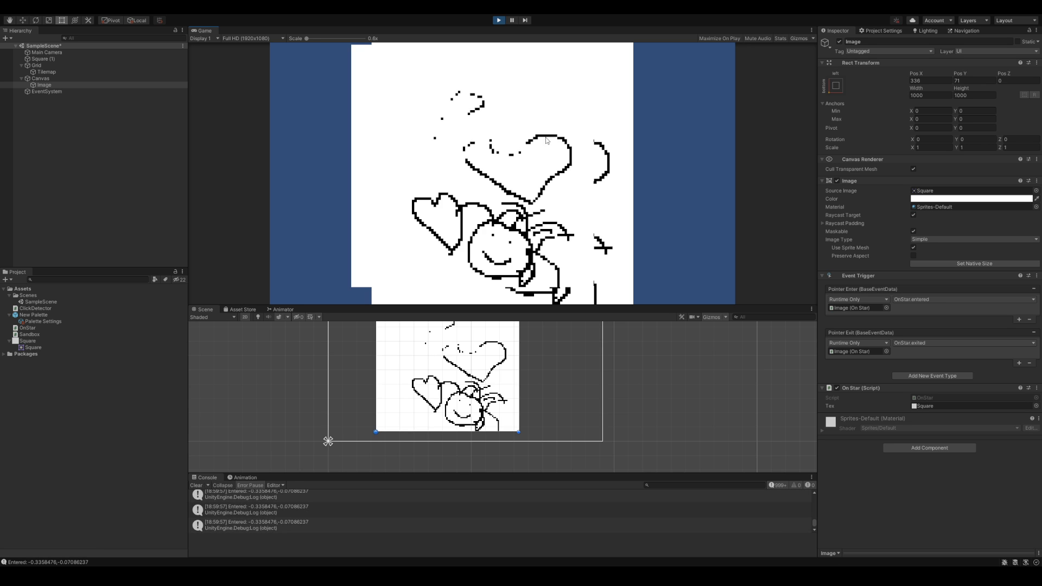
{"action": "mouse_move", "coordinate": [500, 297]}
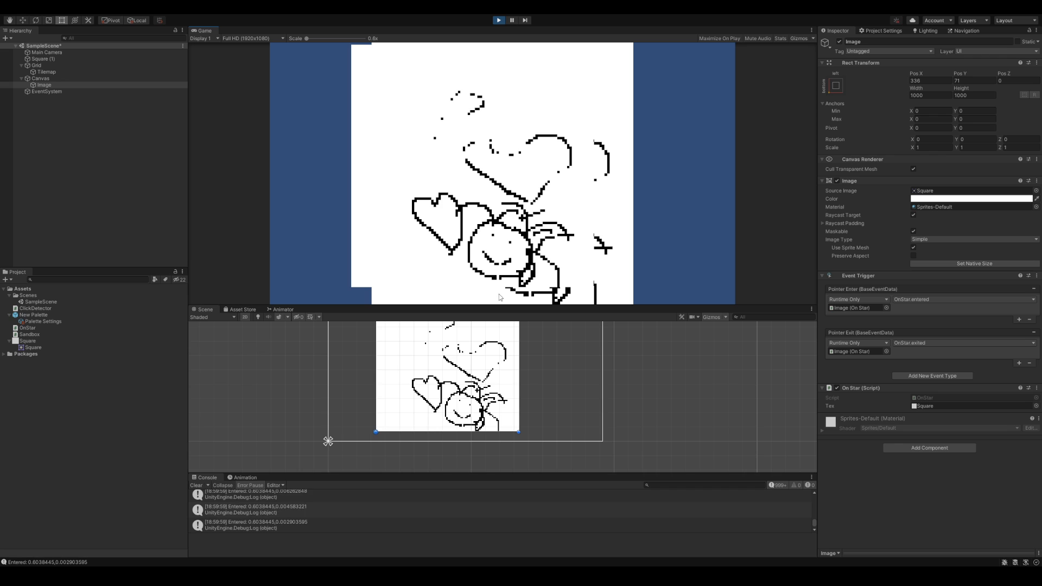